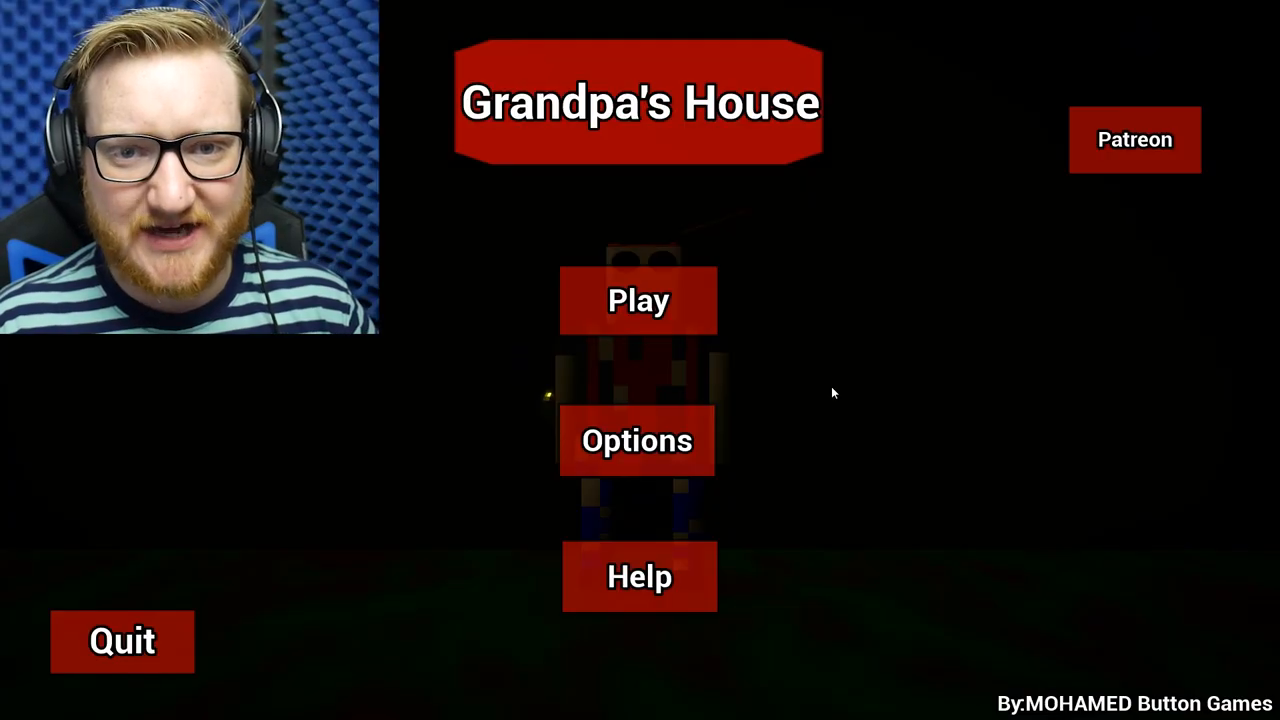
pyautogui.moveTo(744, 308)
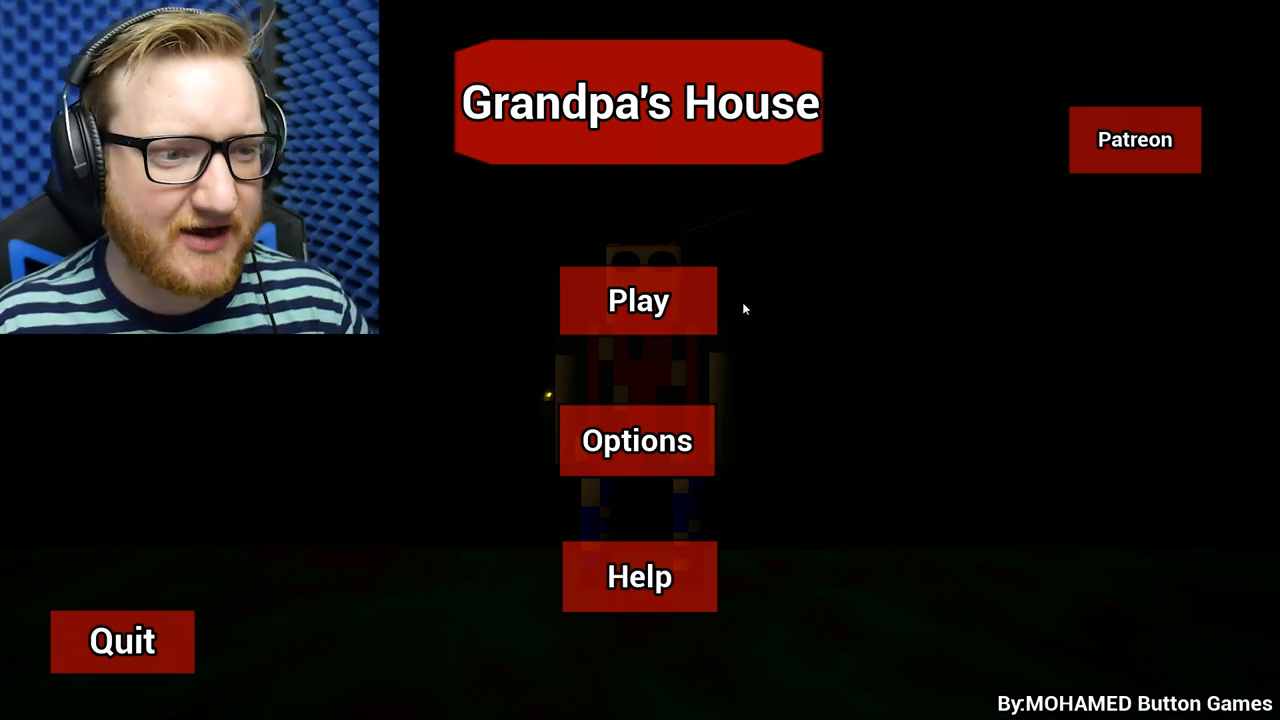
# Start a new game from the main menu and walk to the house entrance.
pyautogui.click(638, 300)
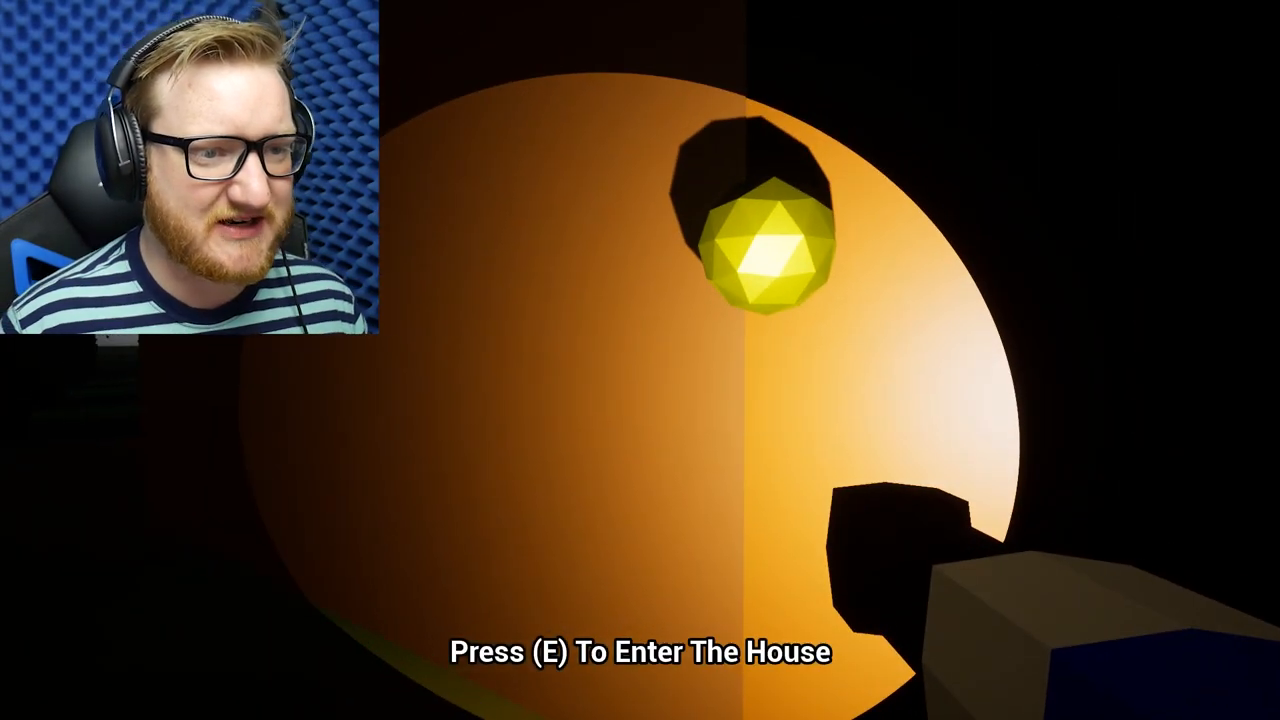
# Enter the house with E and walk up to the orange door.
pyautogui.press('e')
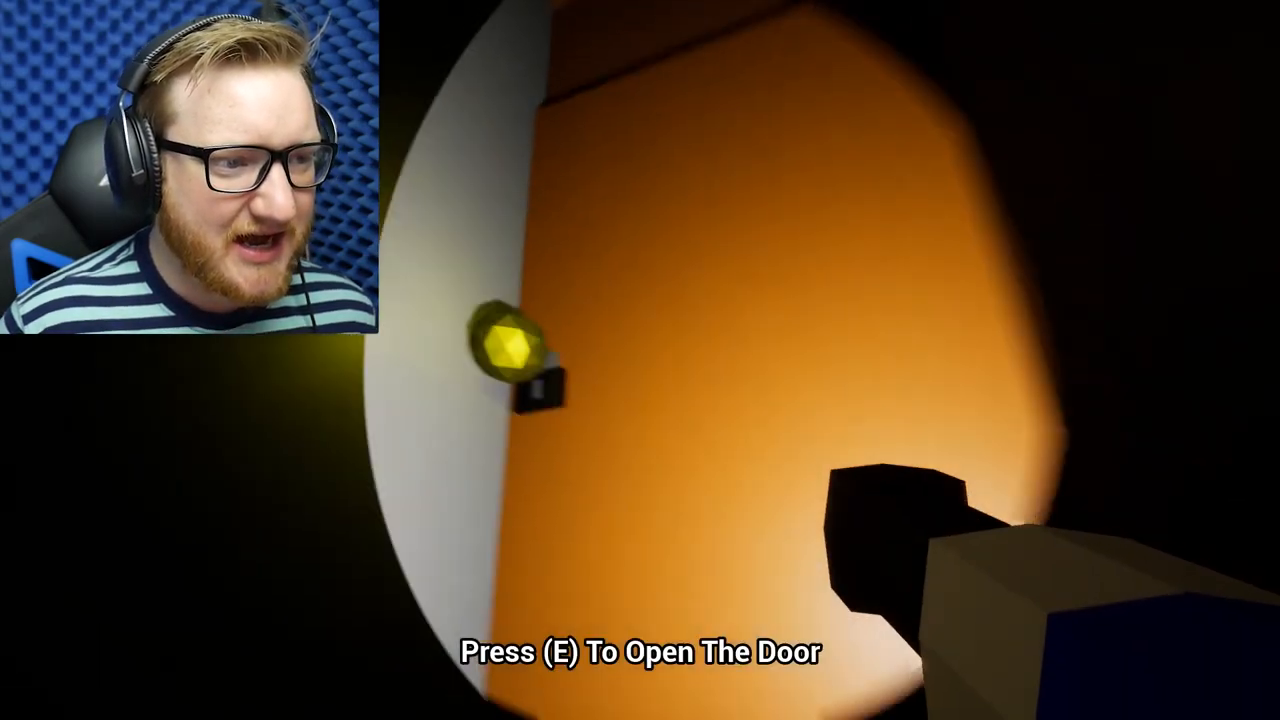
# Go through the orange door and explore until caught and the Game Over screen appears.
pyautogui.press('e')
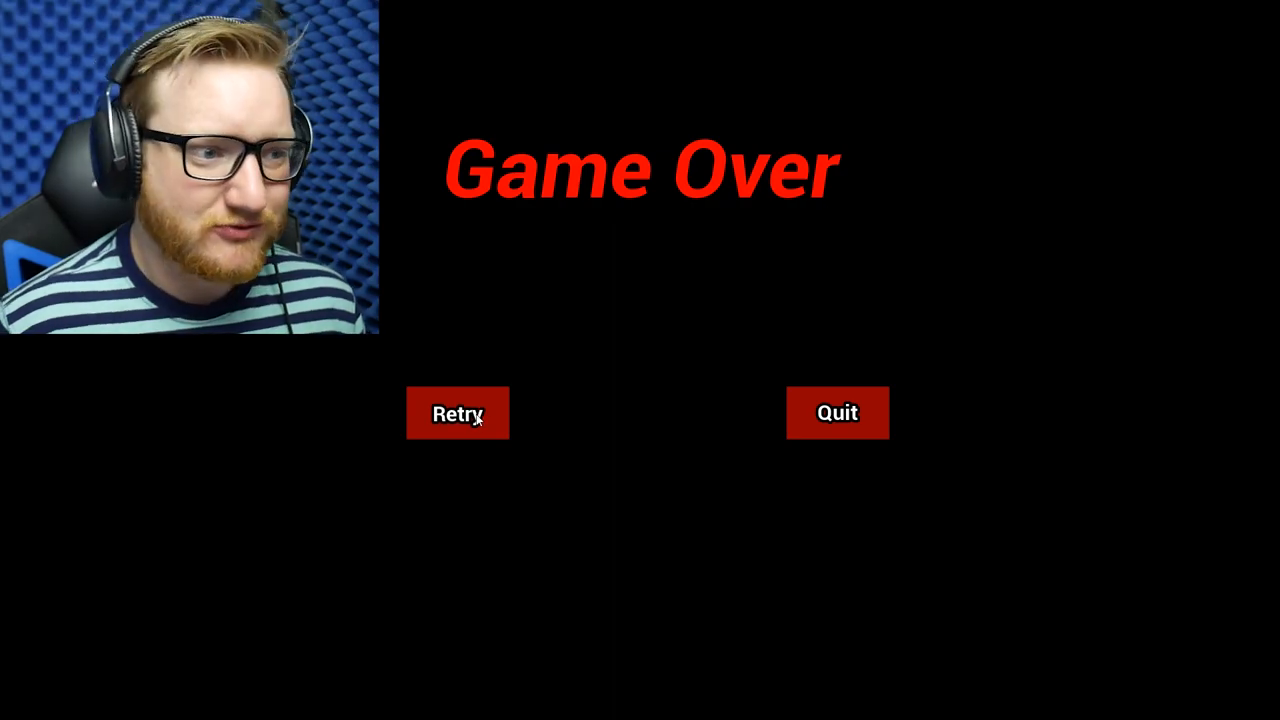
pyautogui.click(457, 413)
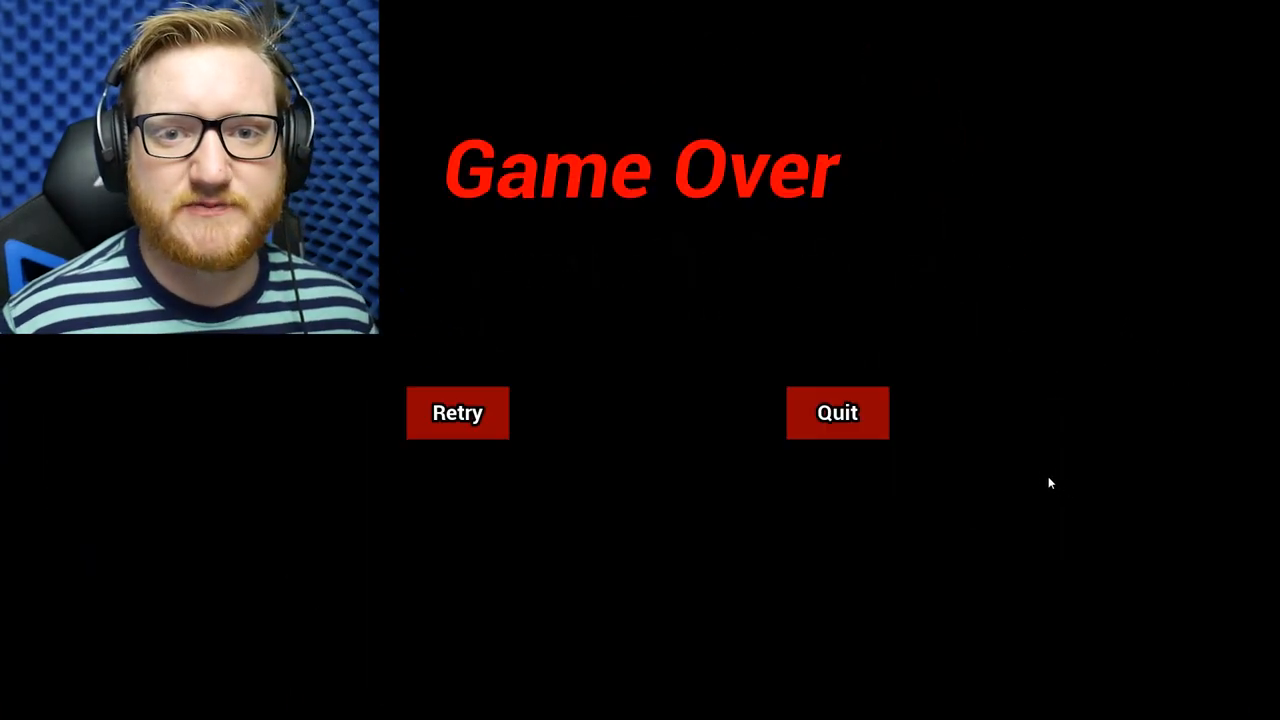
# Retry the level, return into the dark house and open then close a door to hide.
pyautogui.click(457, 412)
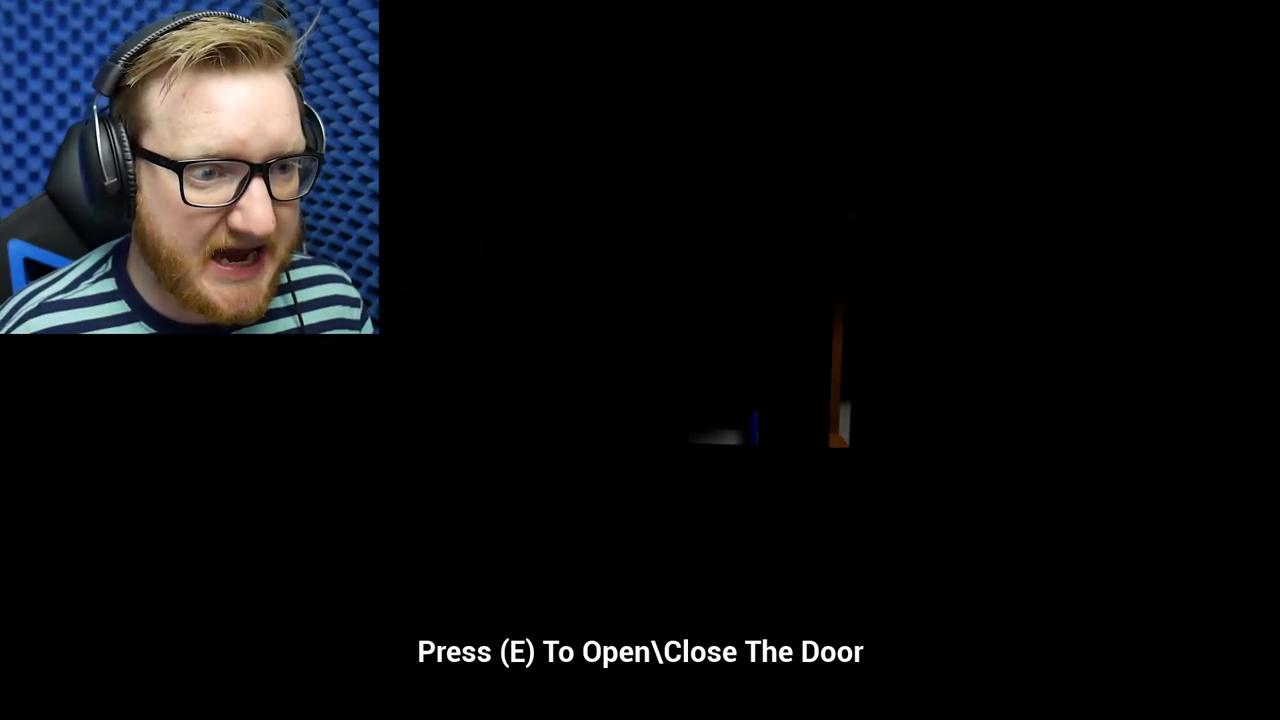
pyautogui.press('e')
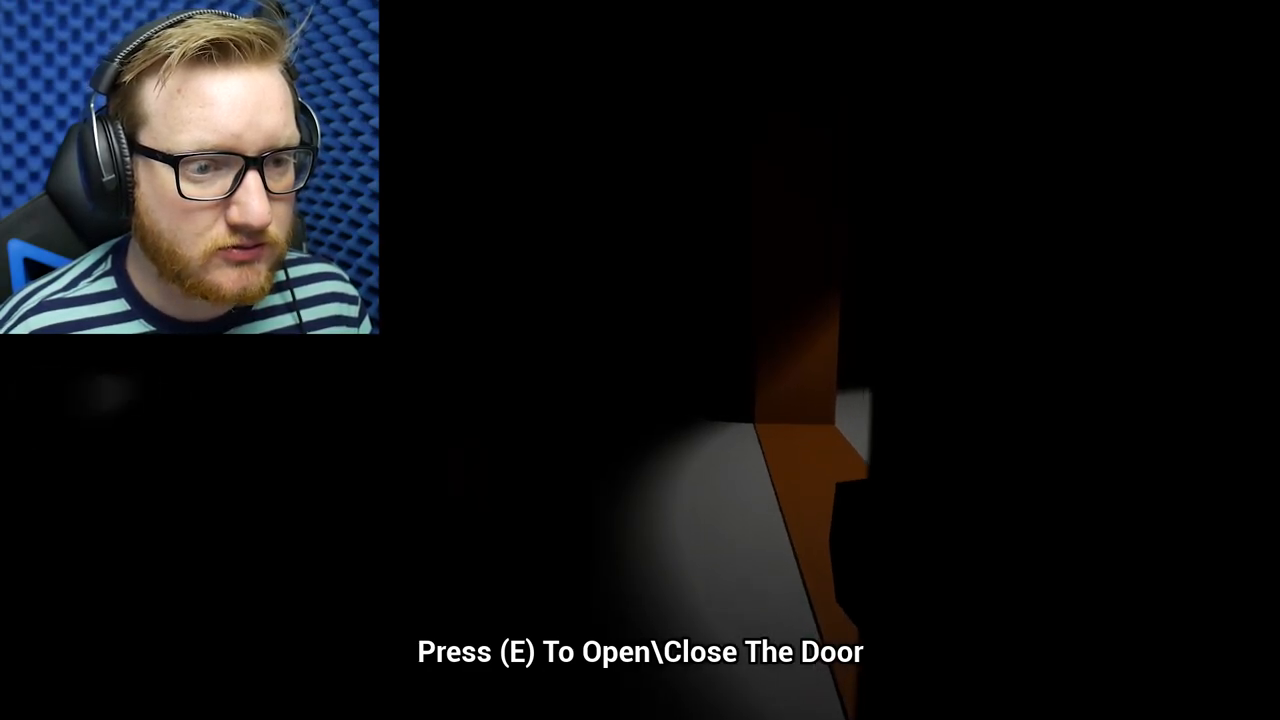
pyautogui.press('e')
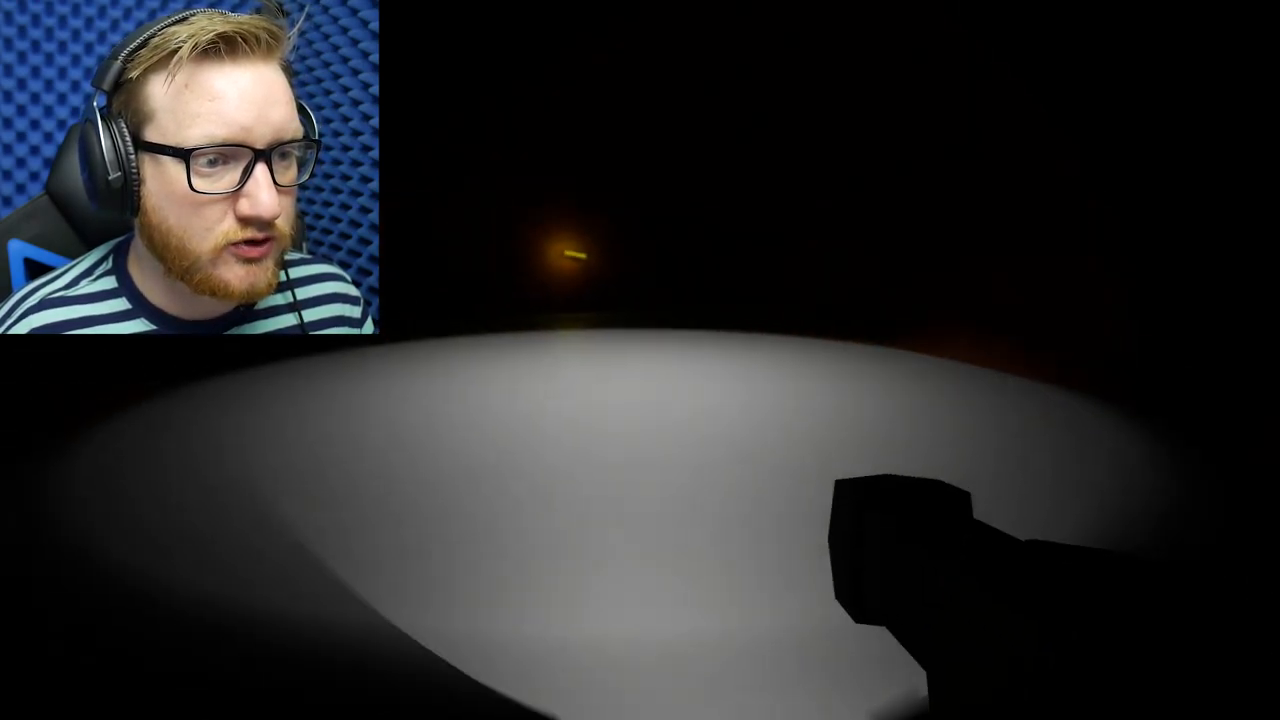